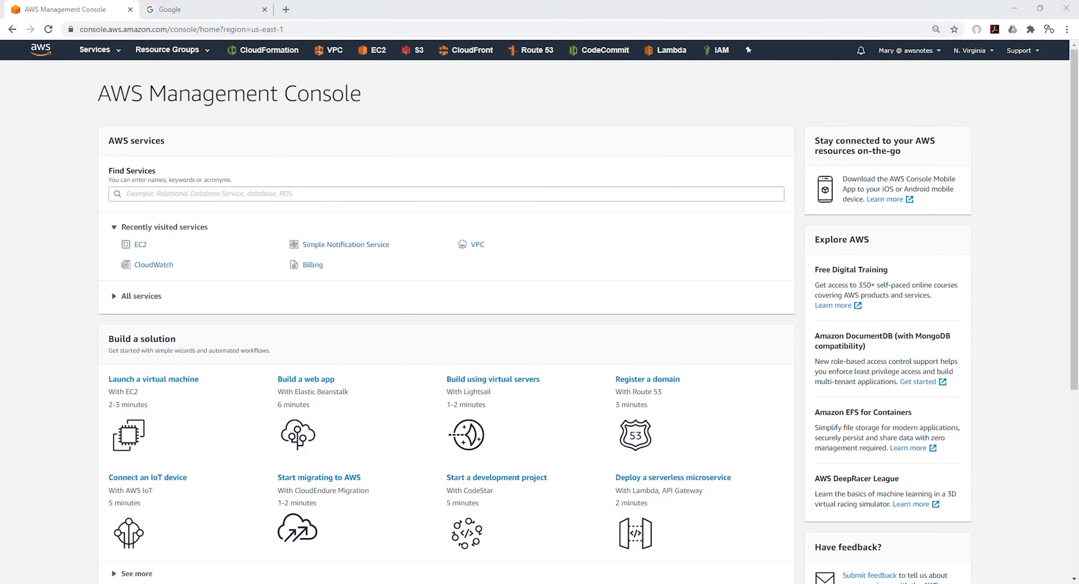
Expand the region selector showing US East (N. Virginia) as the active region.
left_click(971, 50)
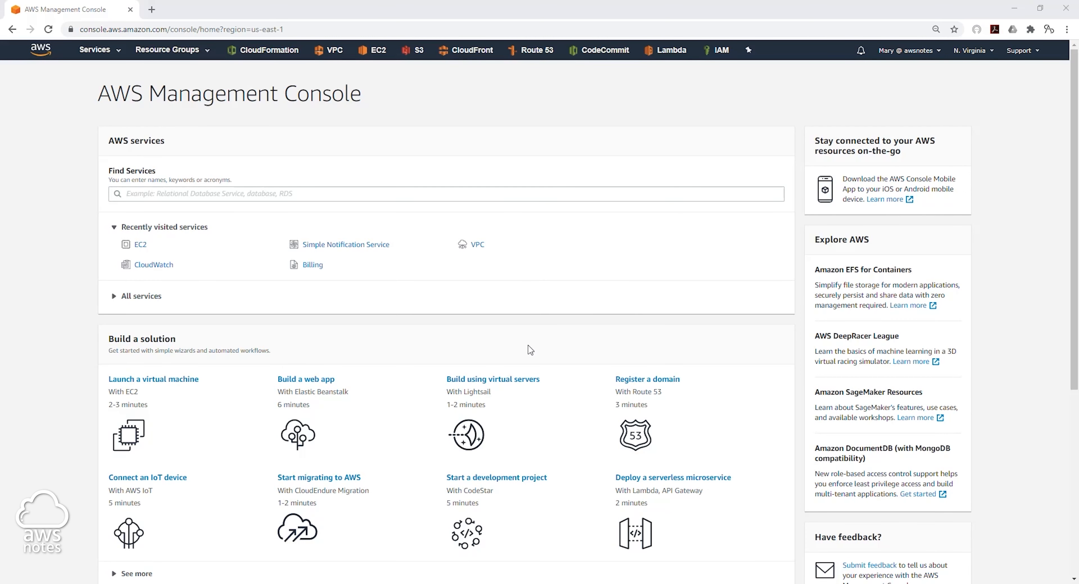
mouse_move(970, 50)
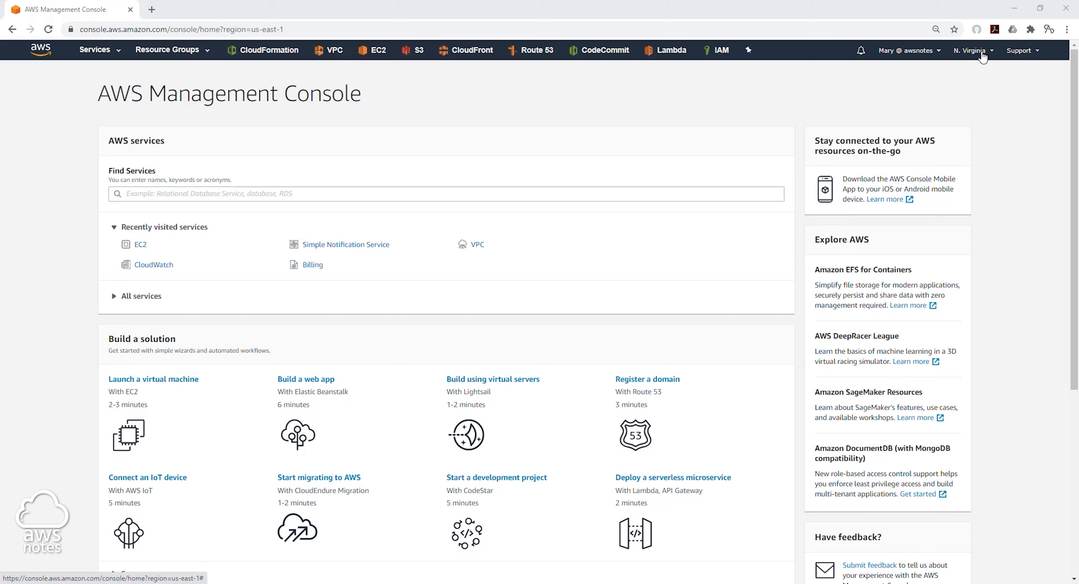
left_click(970, 50)
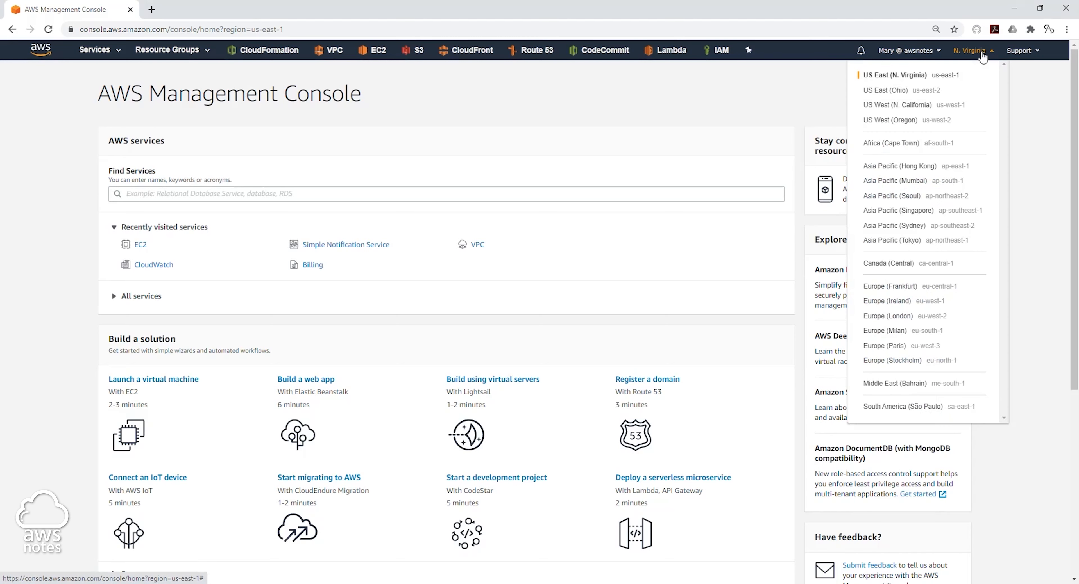
mouse_move(895, 431)
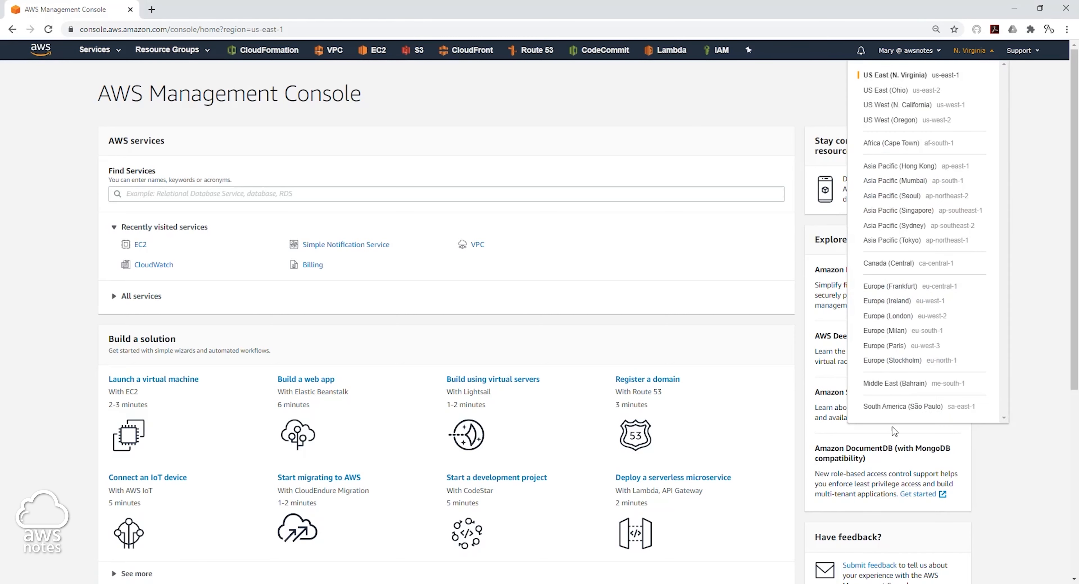
mouse_move(894, 346)
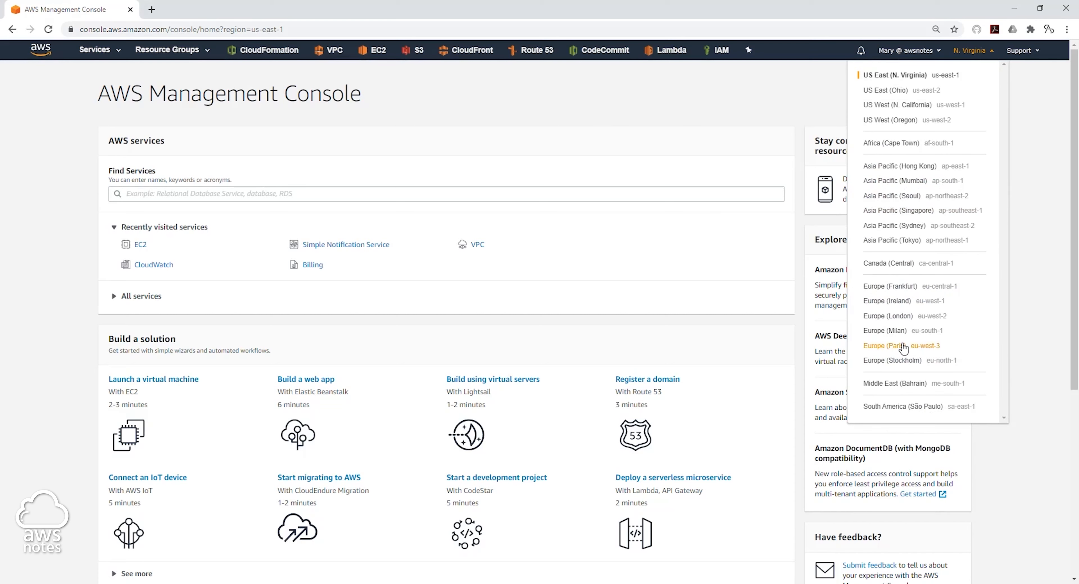
mouse_move(910, 71)
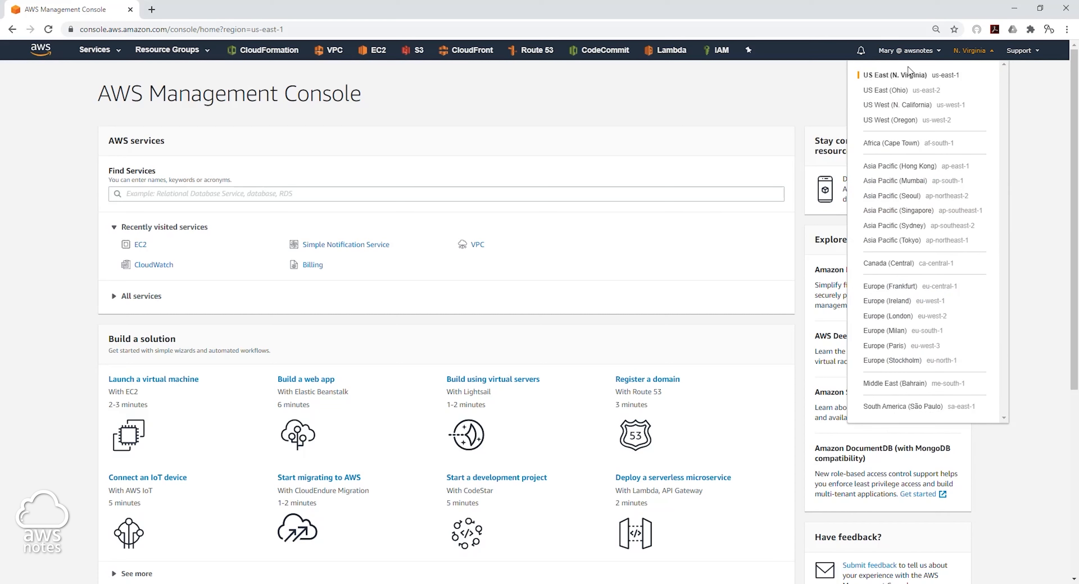
mouse_move(935, 111)
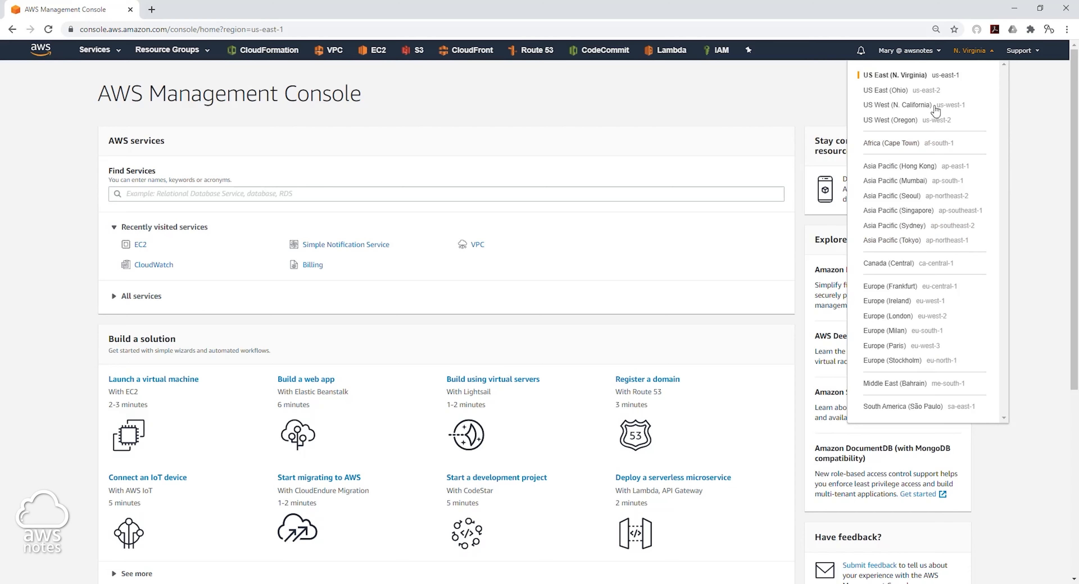
mouse_move(375, 79)
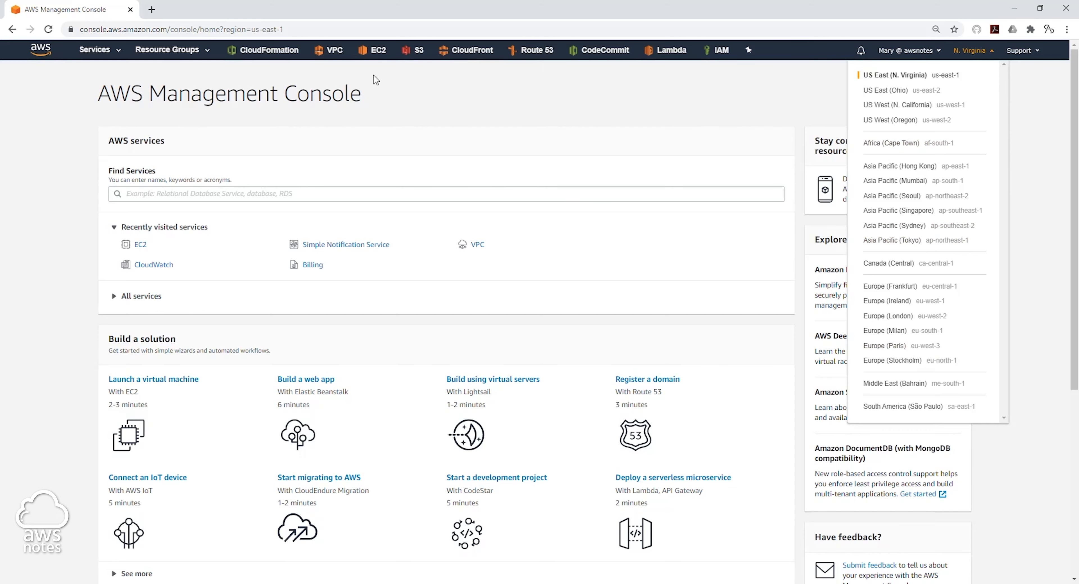
Load the EC2 dashboard for US East (N. Virginia), glancing at the Services menu.
left_click(377, 49)
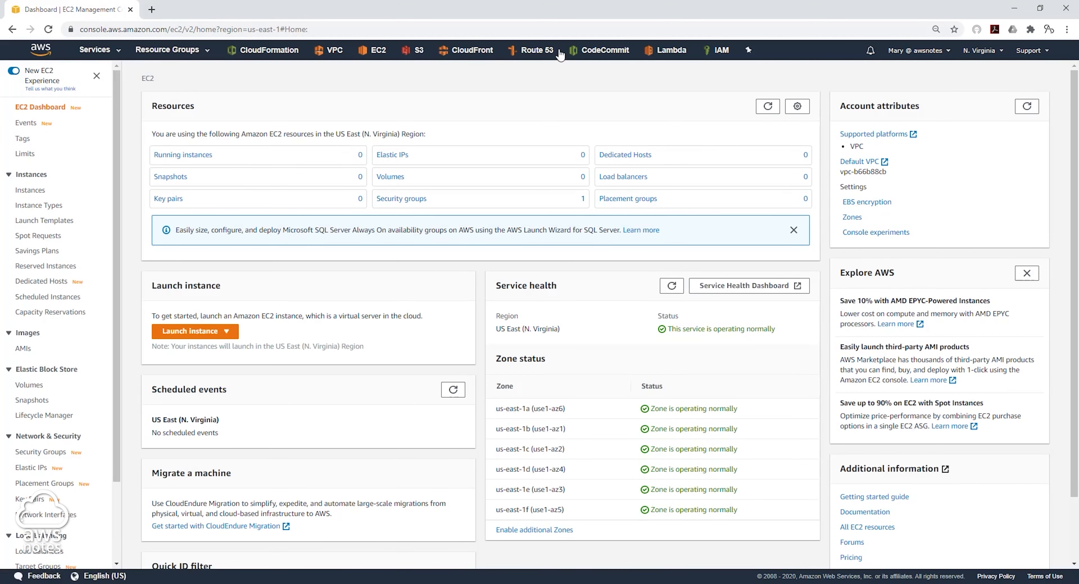
left_click(95, 49)
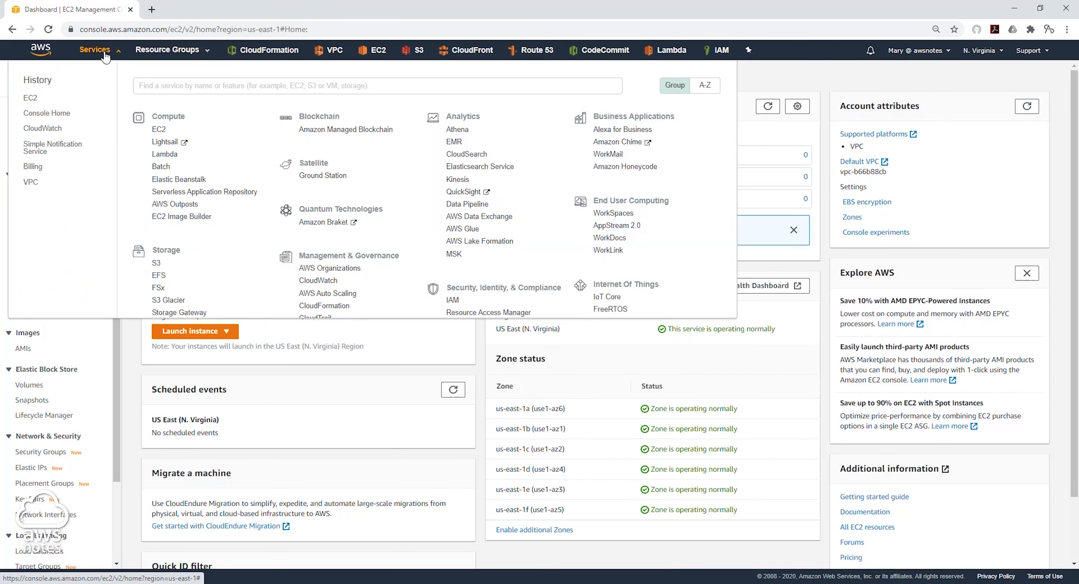
left_click(376, 85)
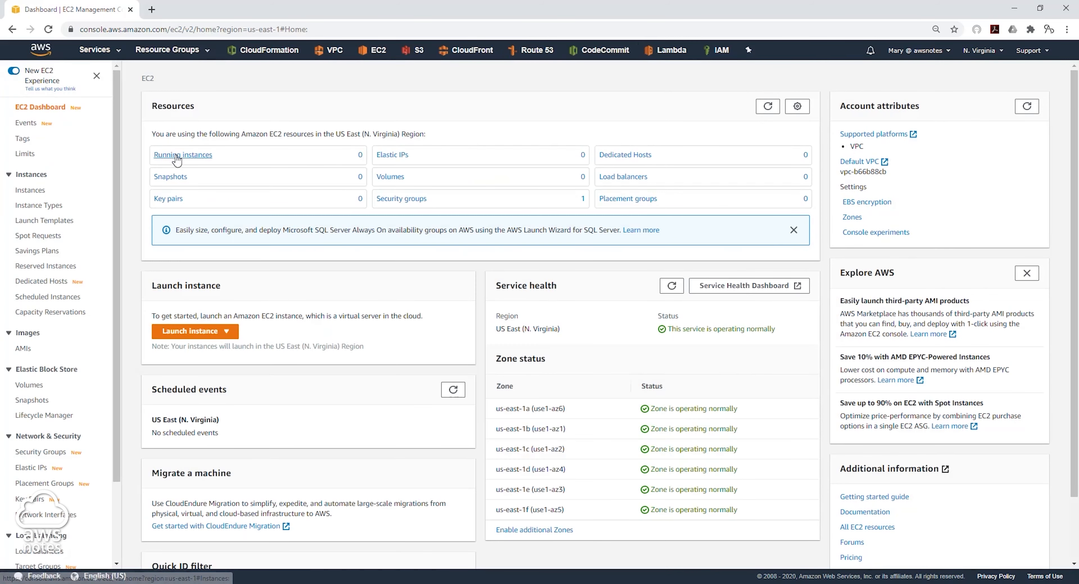
mouse_move(615, 324)
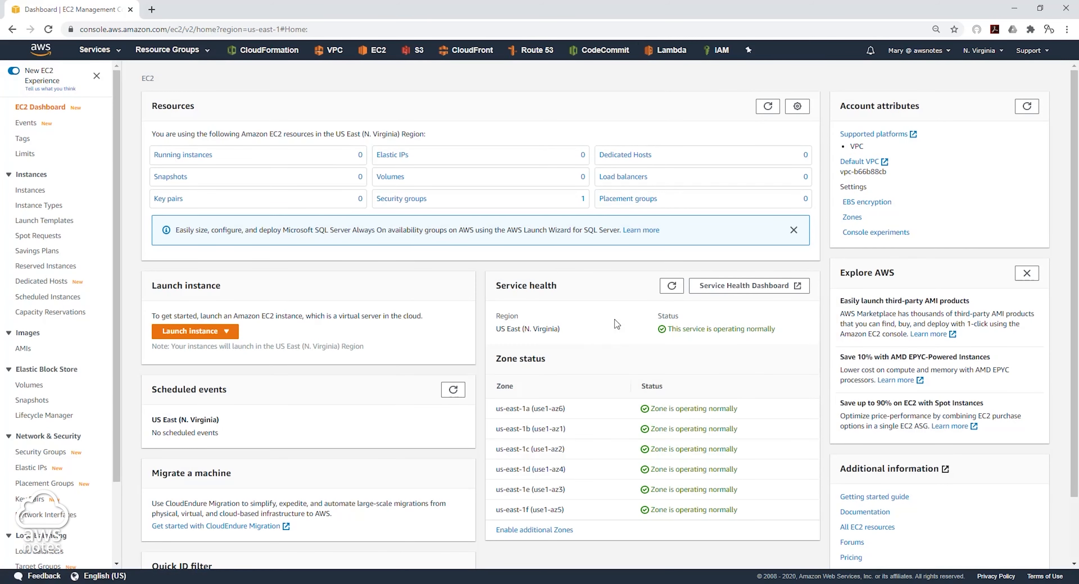
mouse_move(955, 96)
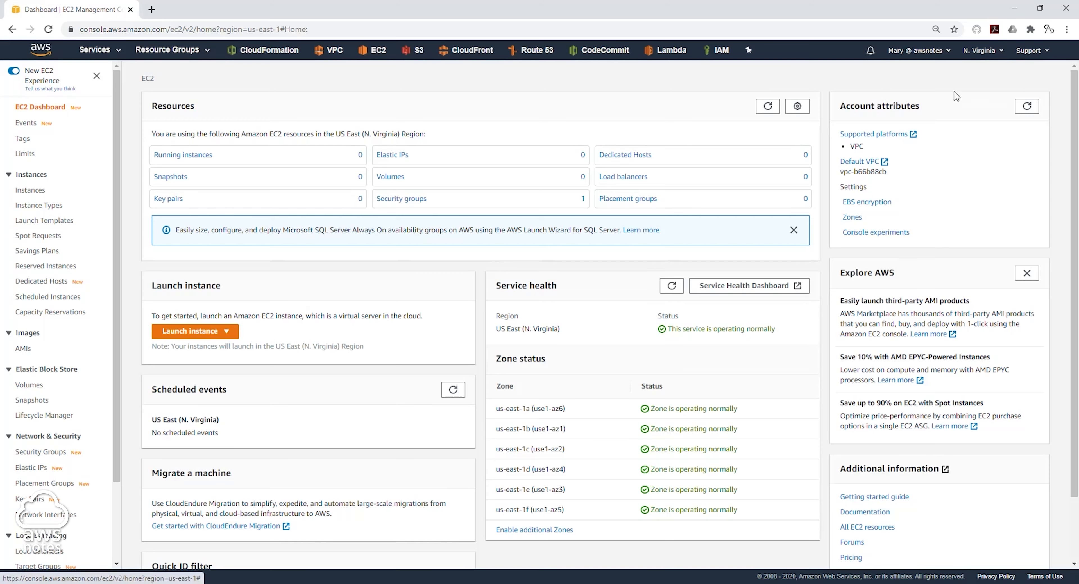
mouse_move(987, 64)
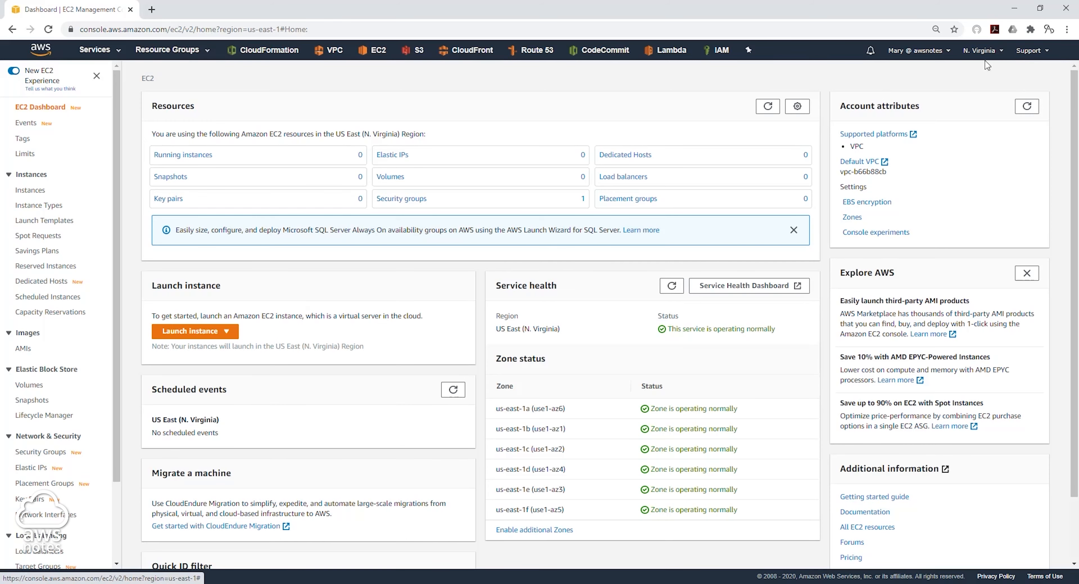
scroll("down", 3)
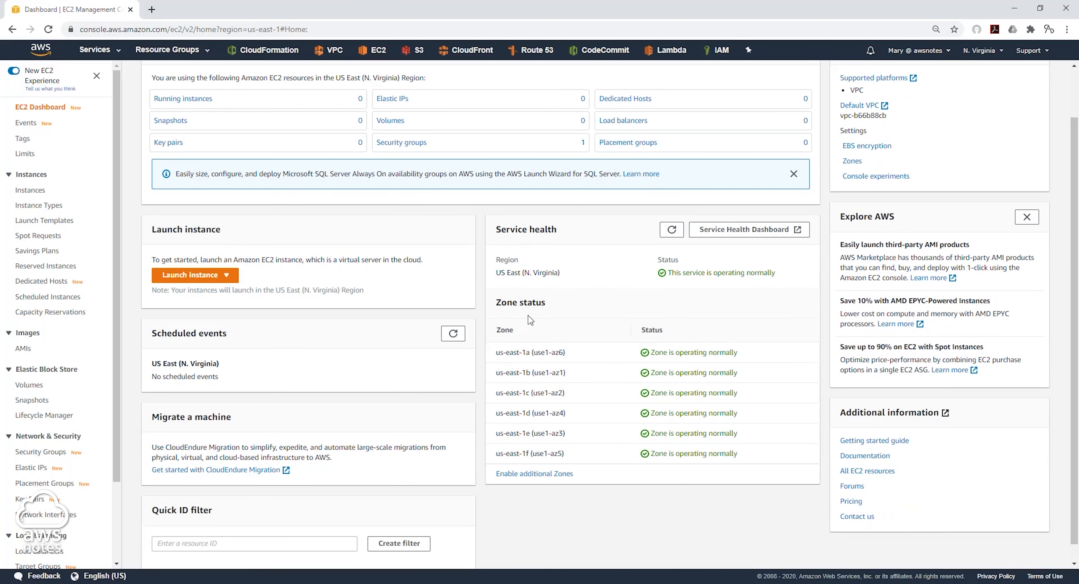
mouse_move(577, 349)
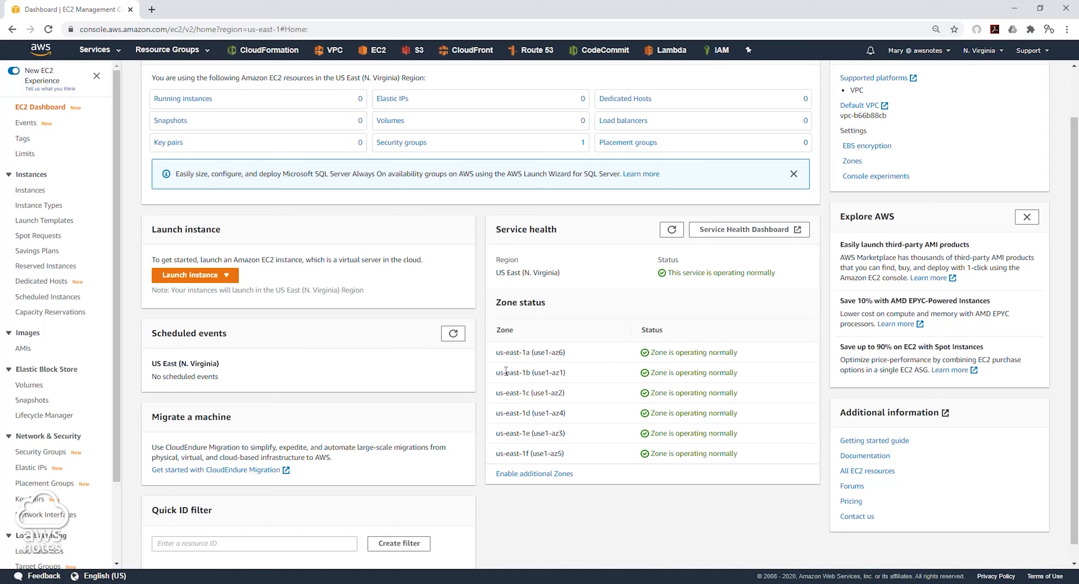
mouse_move(594, 425)
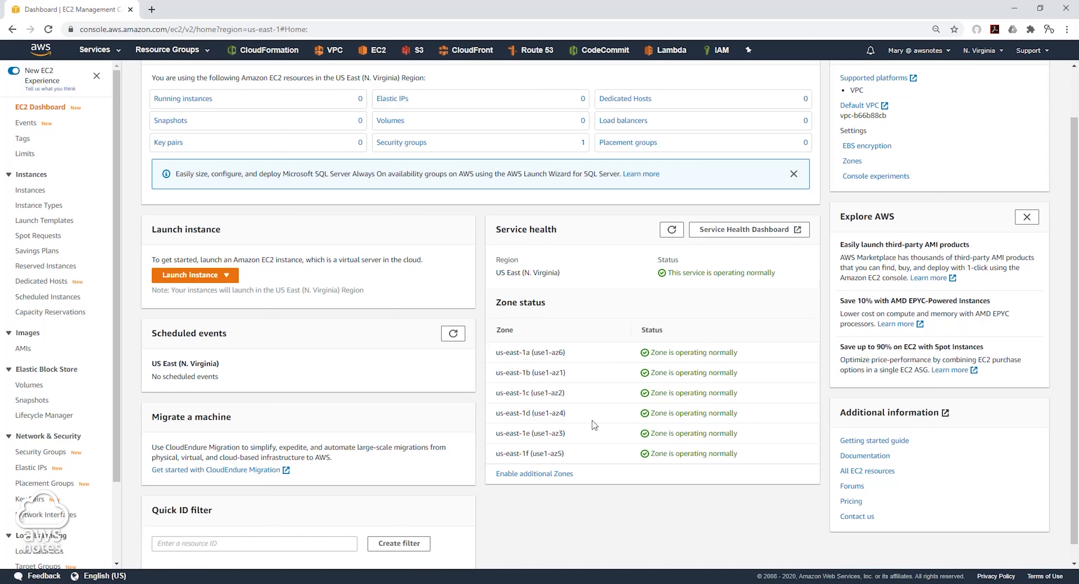
mouse_move(999, 58)
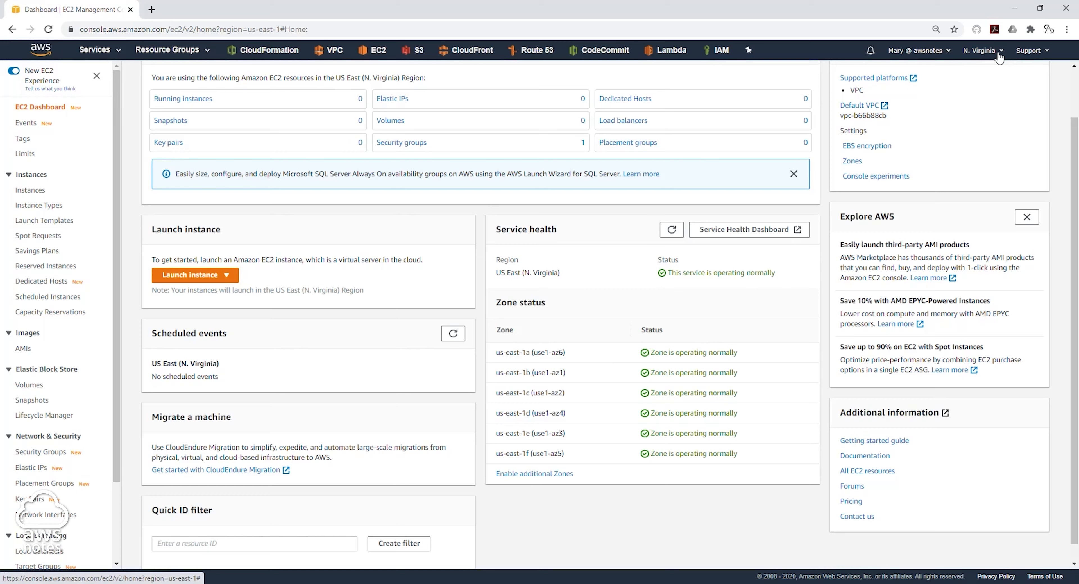
Switch the EC2 dashboard region to US East (Ohio) us-east-2.
left_click(980, 50)
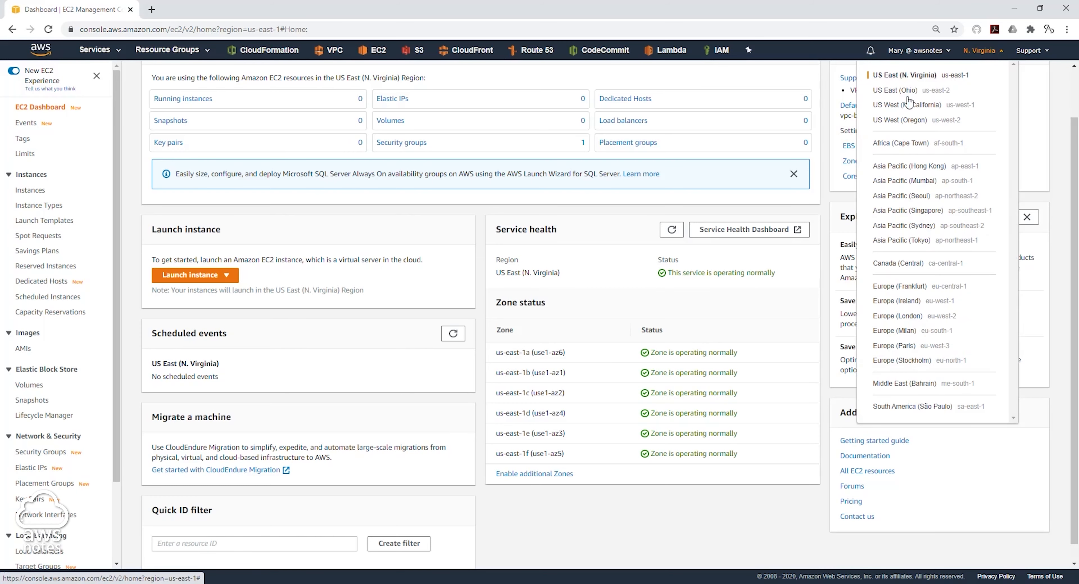
left_click(895, 90)
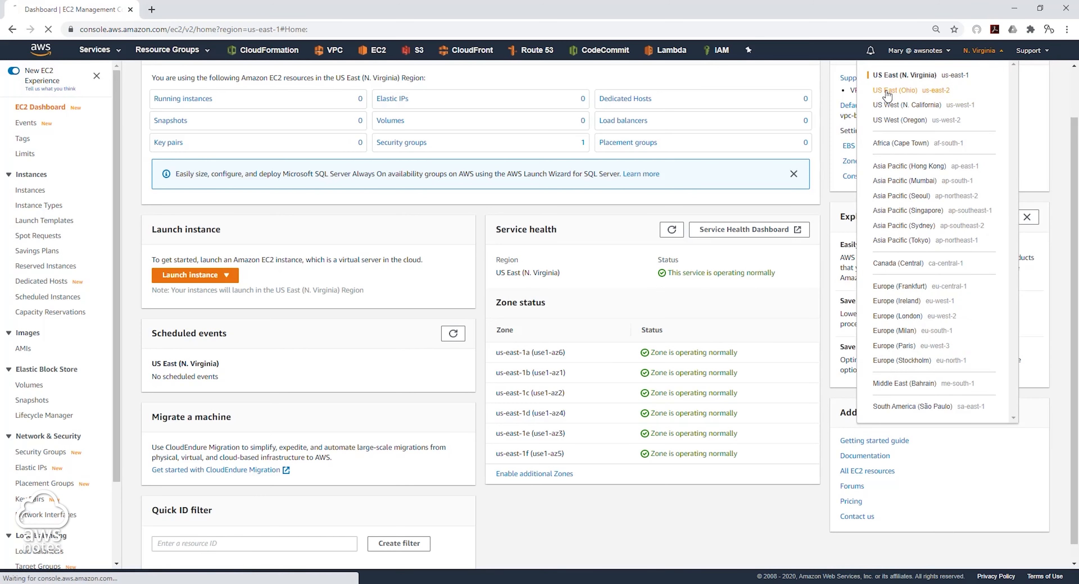
left_click(896, 90)
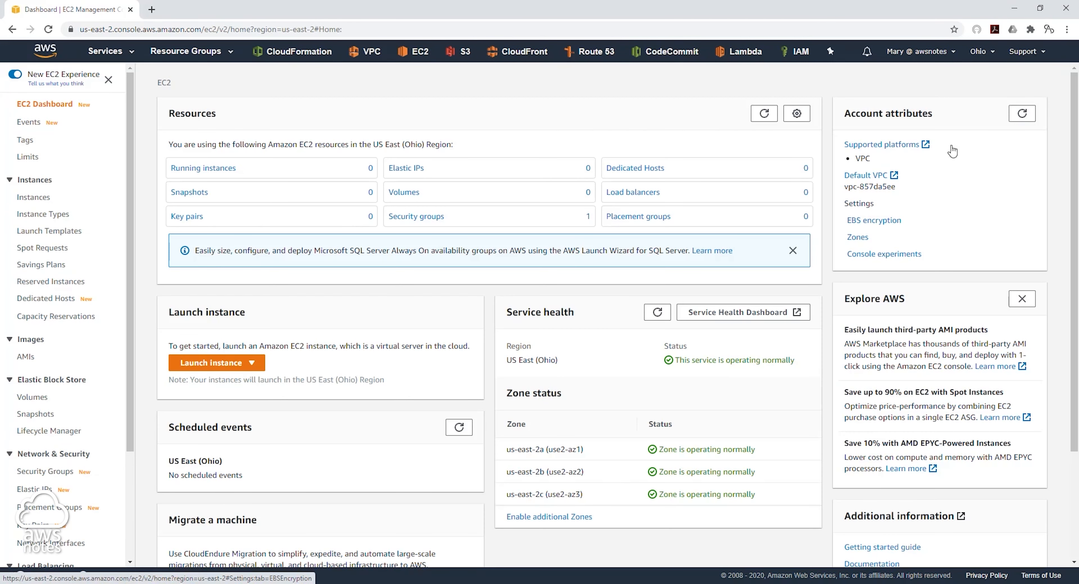
mouse_move(978, 56)
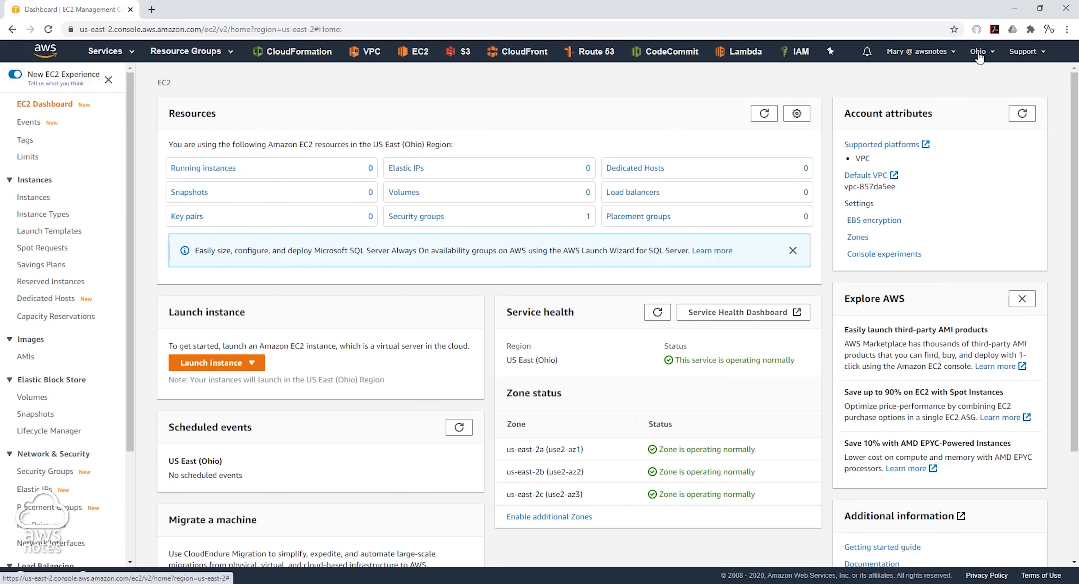
mouse_move(595, 454)
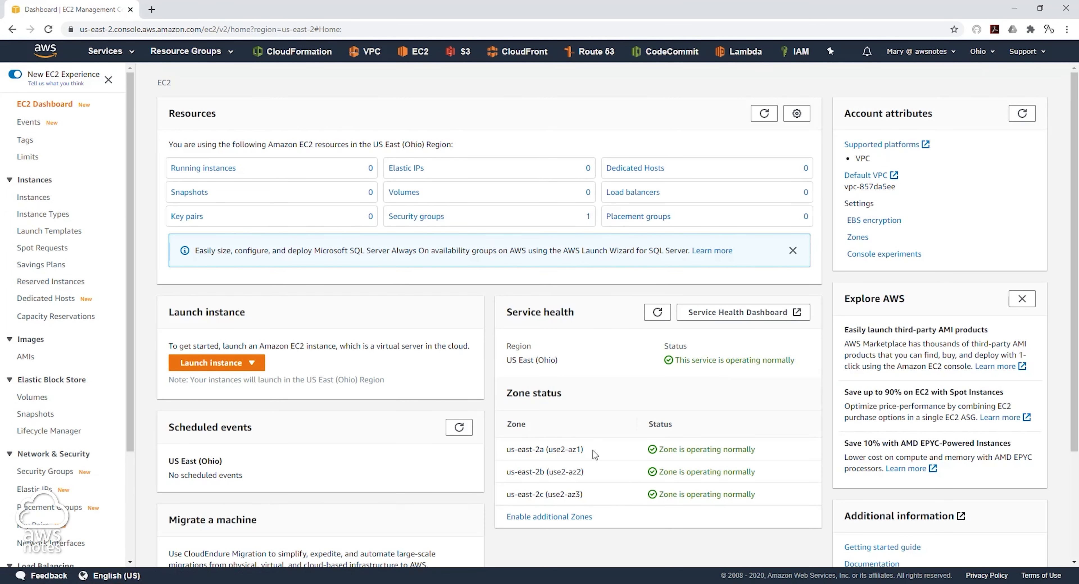
mouse_move(819, 367)
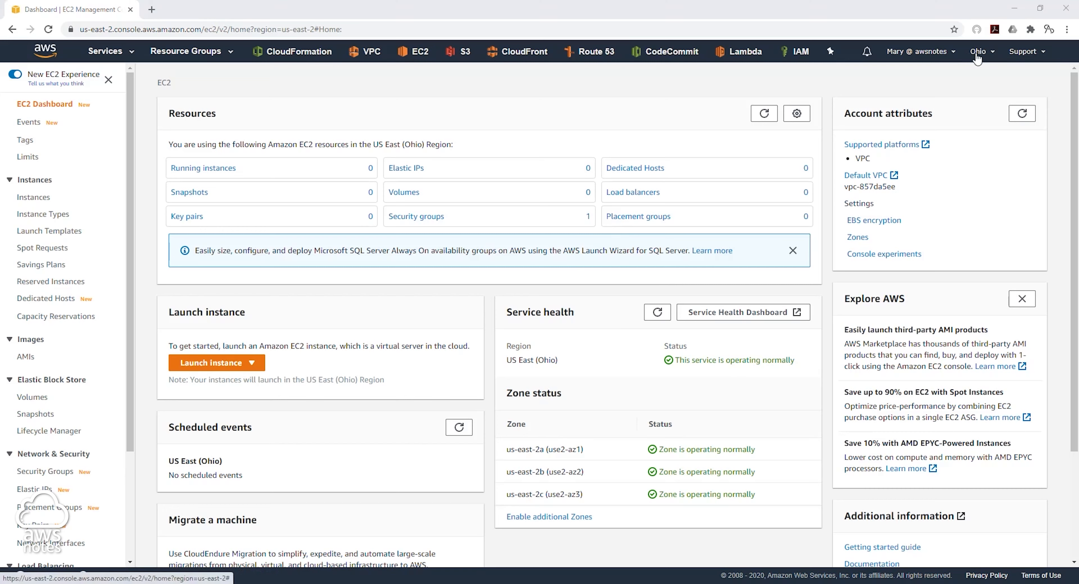
mouse_move(545, 359)
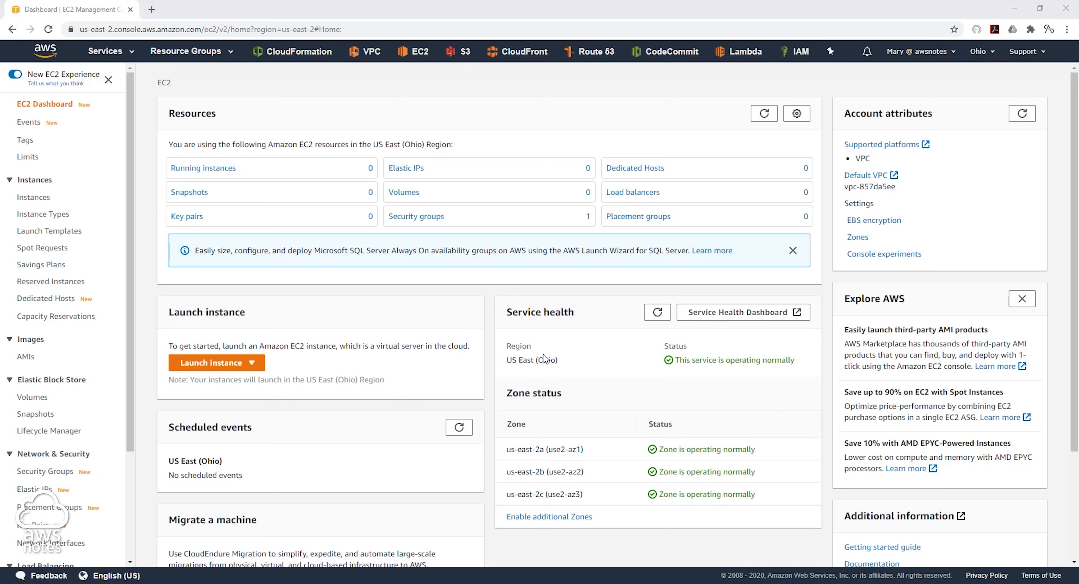